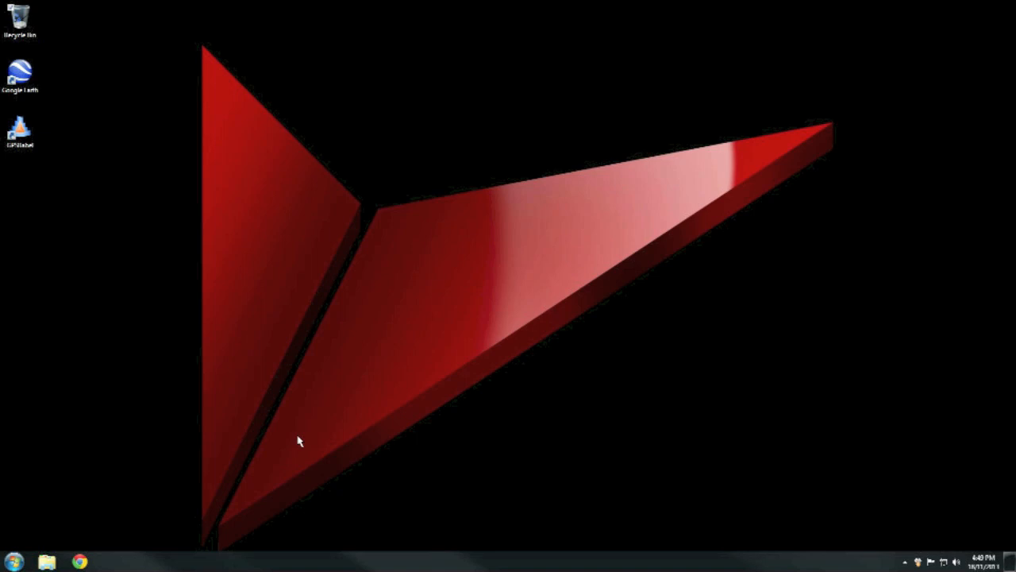
mouse_move(68, 91)
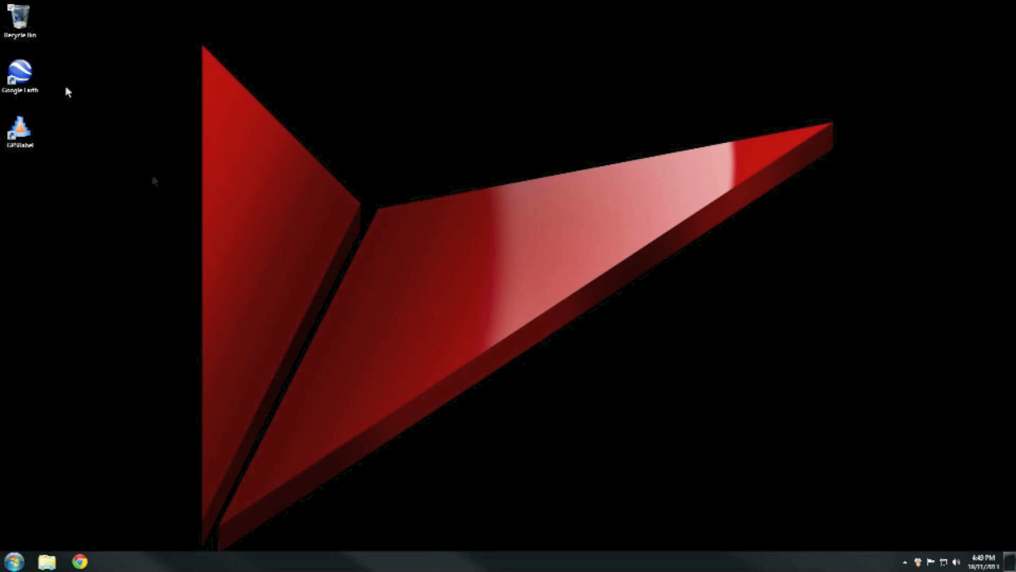
- Launch Google Earth and search for 'Dargo, Victoria' to fly to Dargo VIC 3862
double_click(19, 72)
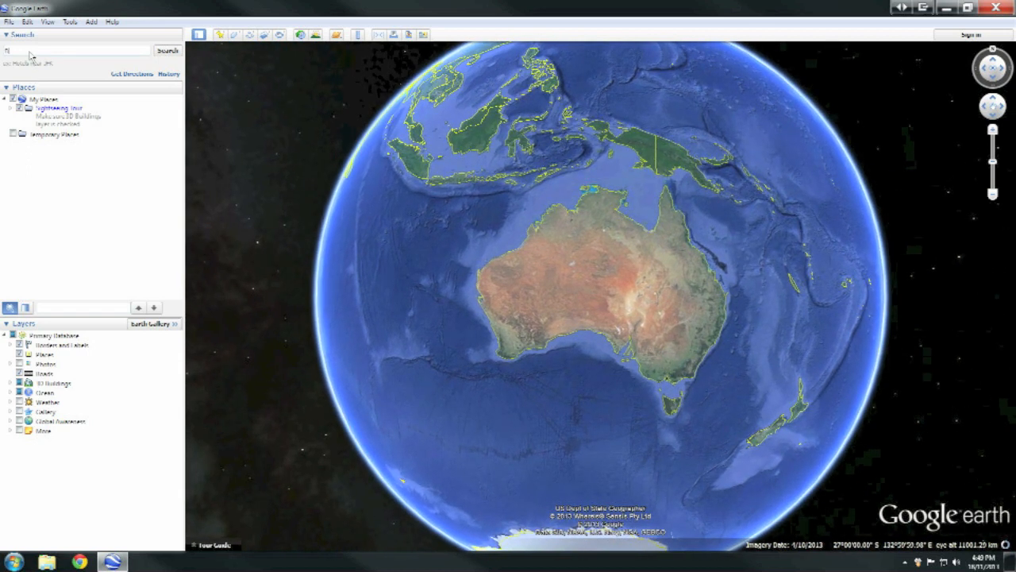
type("Bargo")
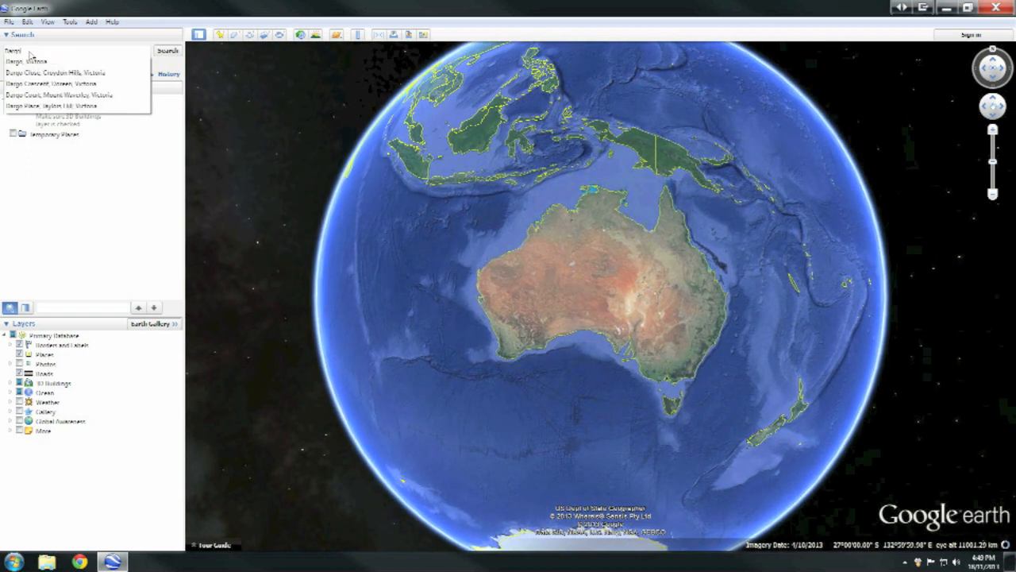
left_click(28, 61)
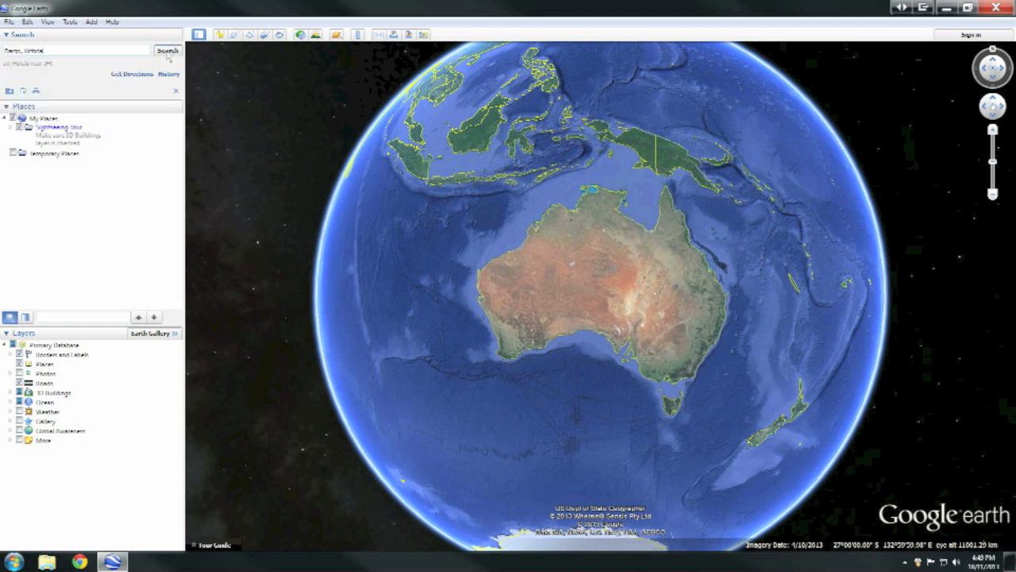
left_click(167, 50)
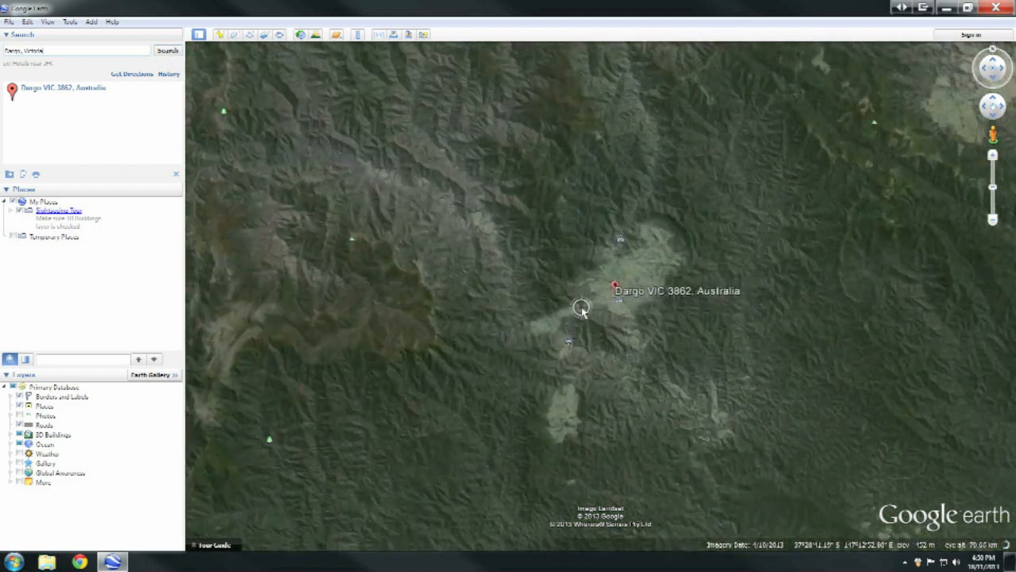
- Zoom in on Dargo township to show its labelled roads and creeks
scroll("down", 3)
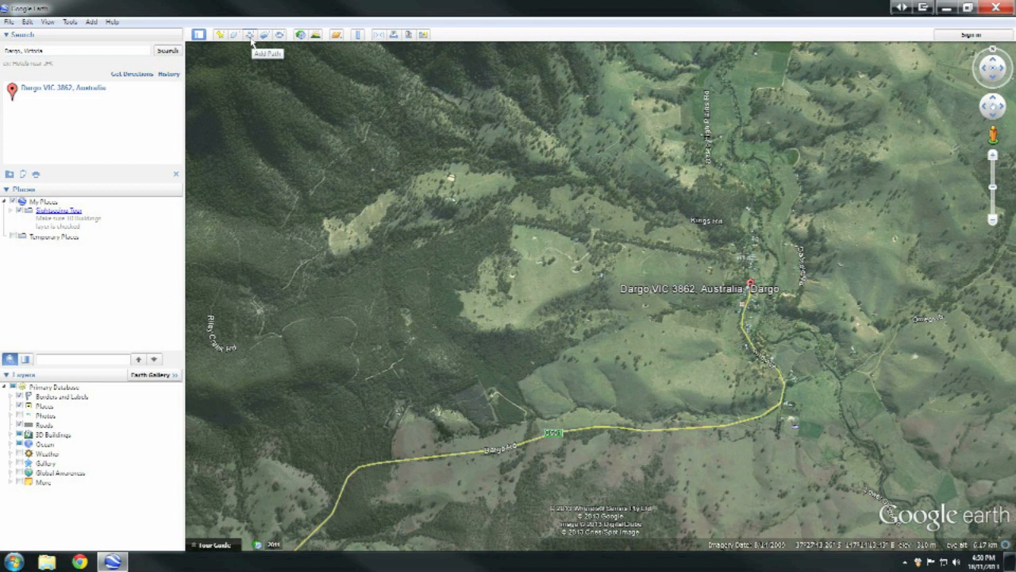
- Start a new path over the Dargo view with the Add Path tool
left_click(248, 34)
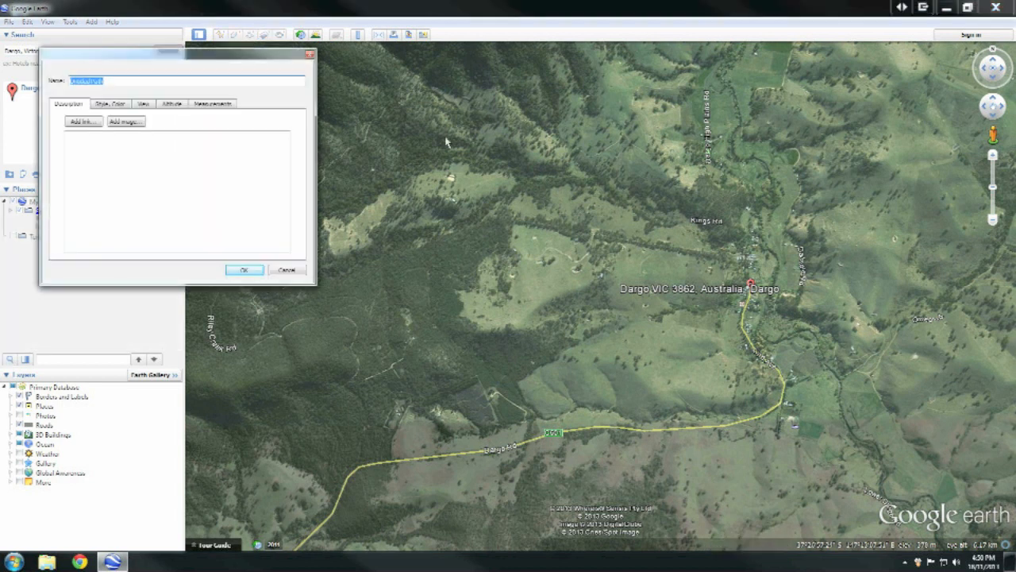
mouse_move(752, 298)
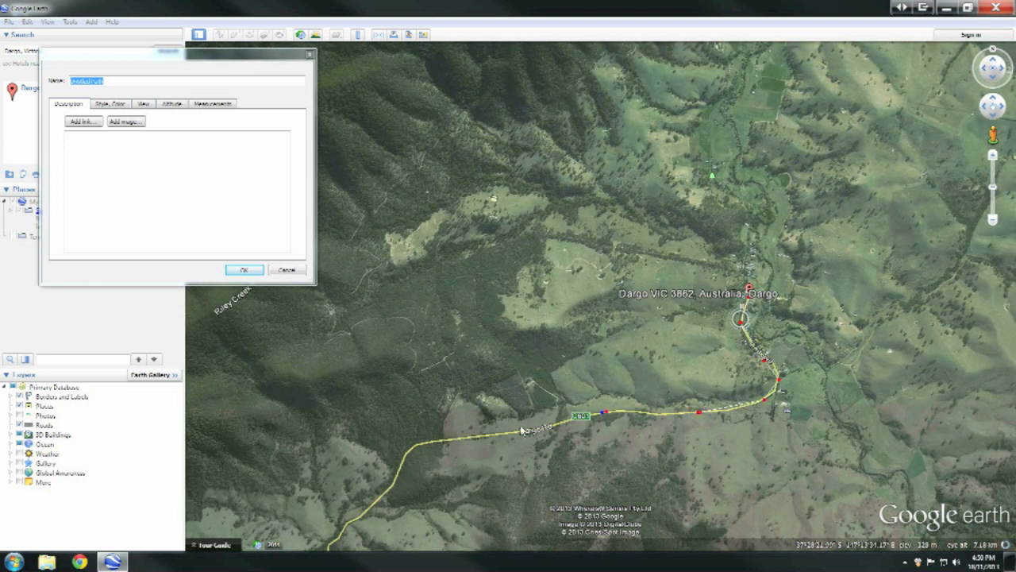
mouse_move(446, 445)
type("Dargo test route")
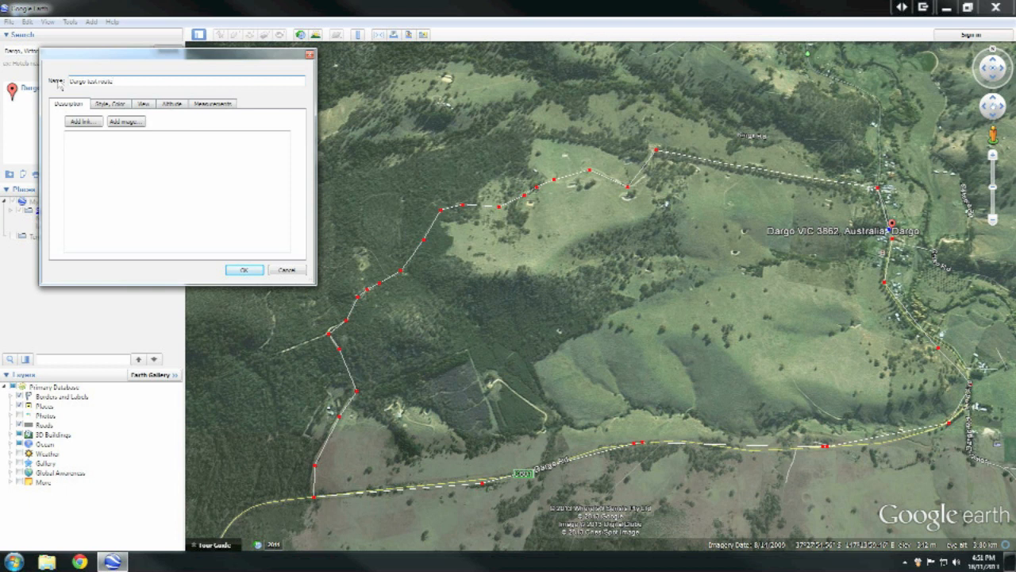
- Finish the Dargo test route path and save it to the desktop as Kml (*.kml)
left_click(244, 269)
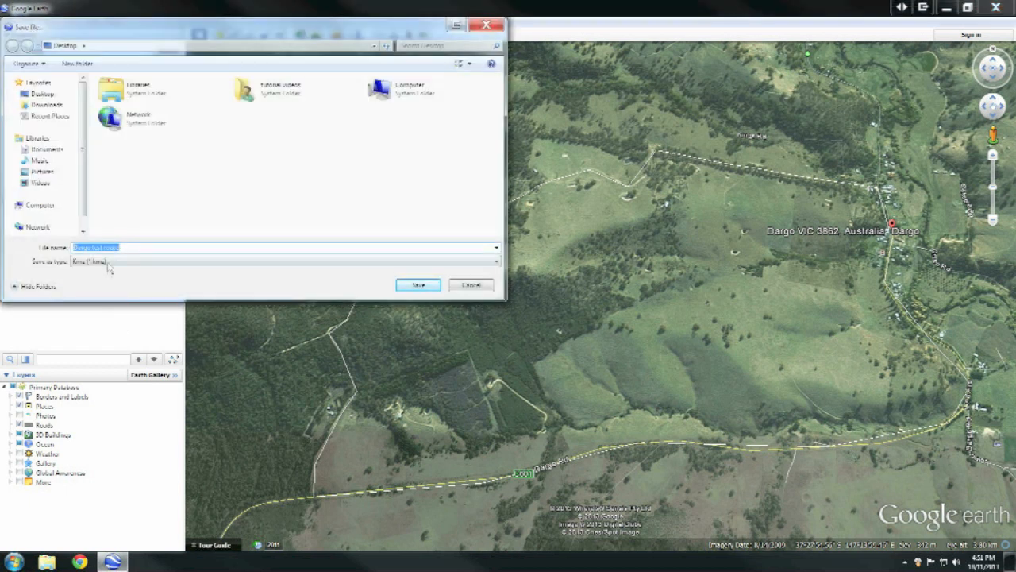
left_click(495, 261)
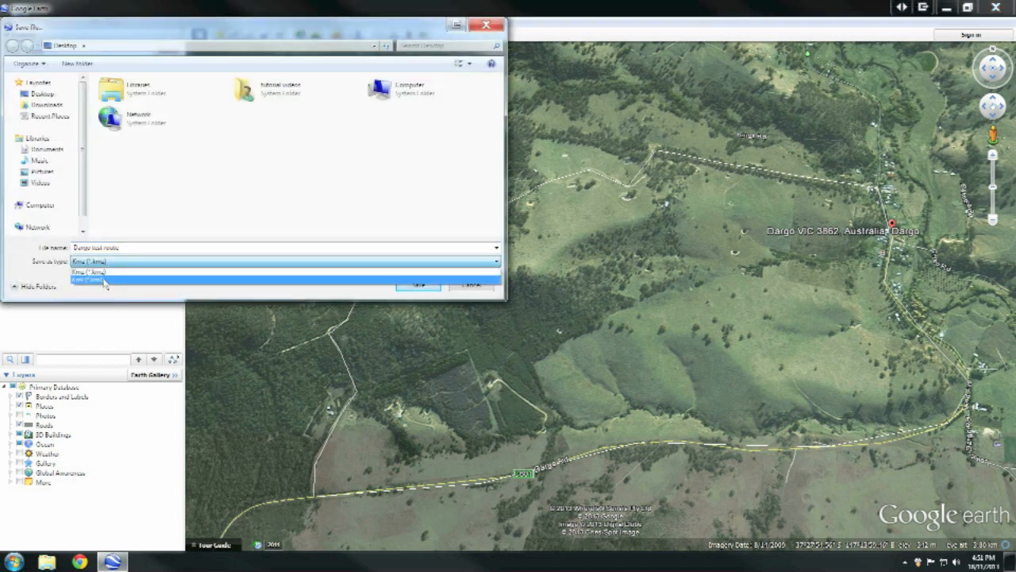
left_click(87, 283)
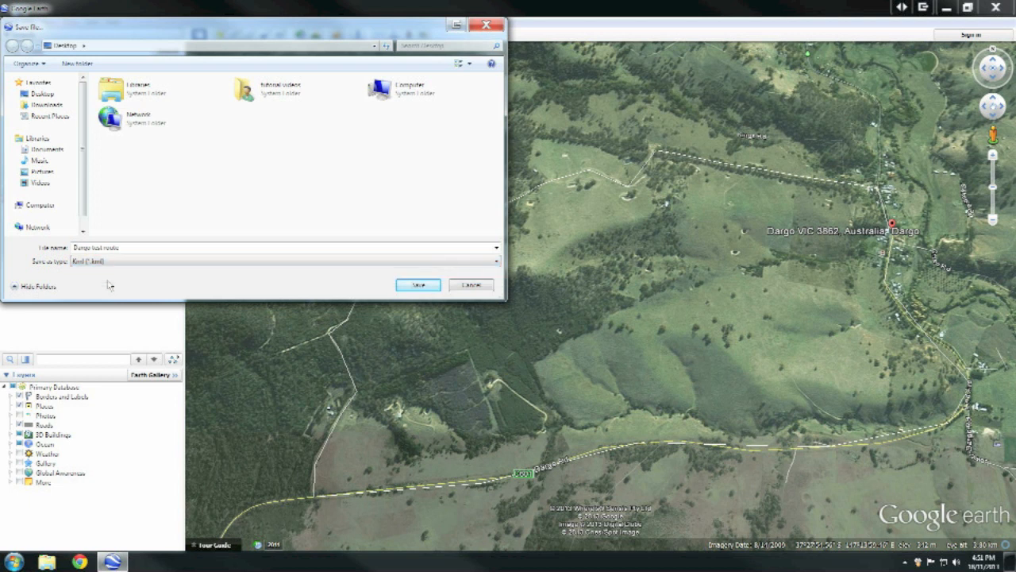
mouse_move(419, 285)
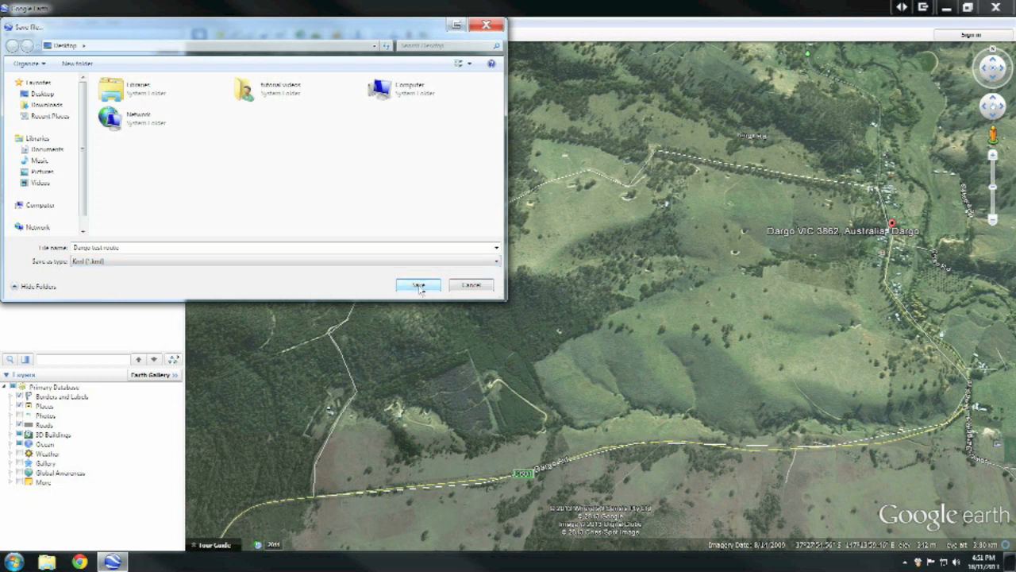
left_click(417, 285)
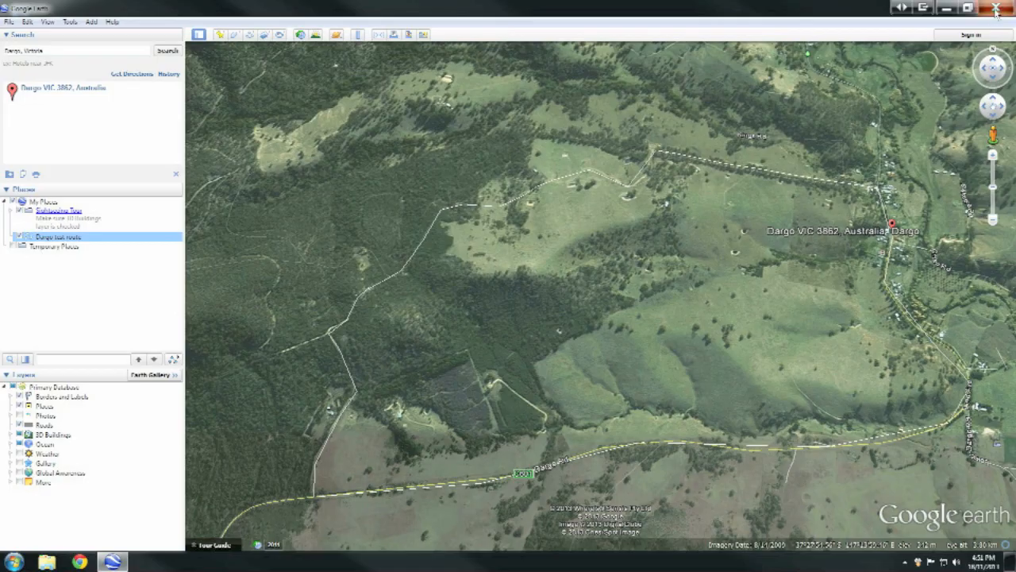
- Close Google Earth and launch GPSBabel from its desktop shortcut
left_click(997, 7)
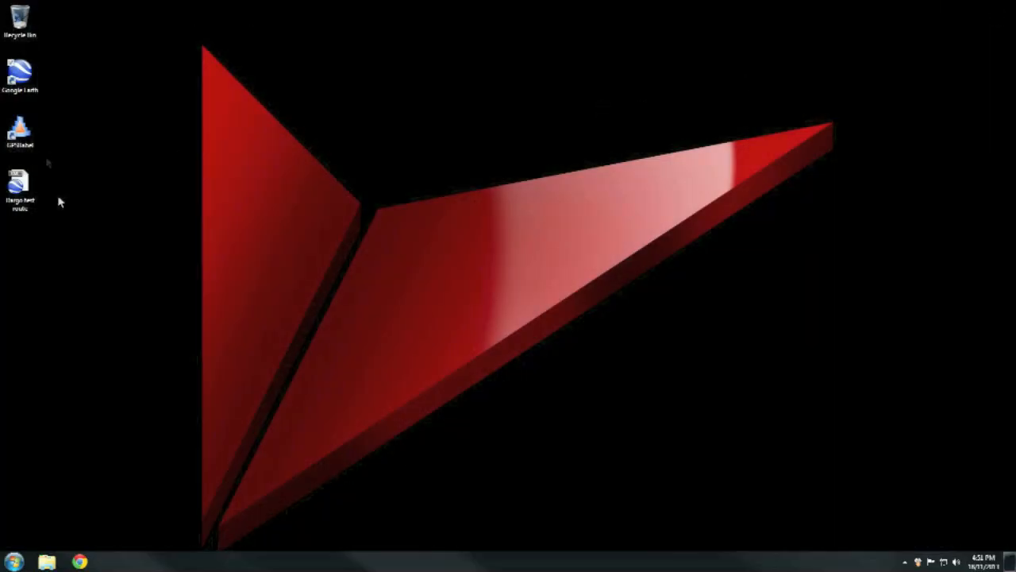
left_click(19, 131)
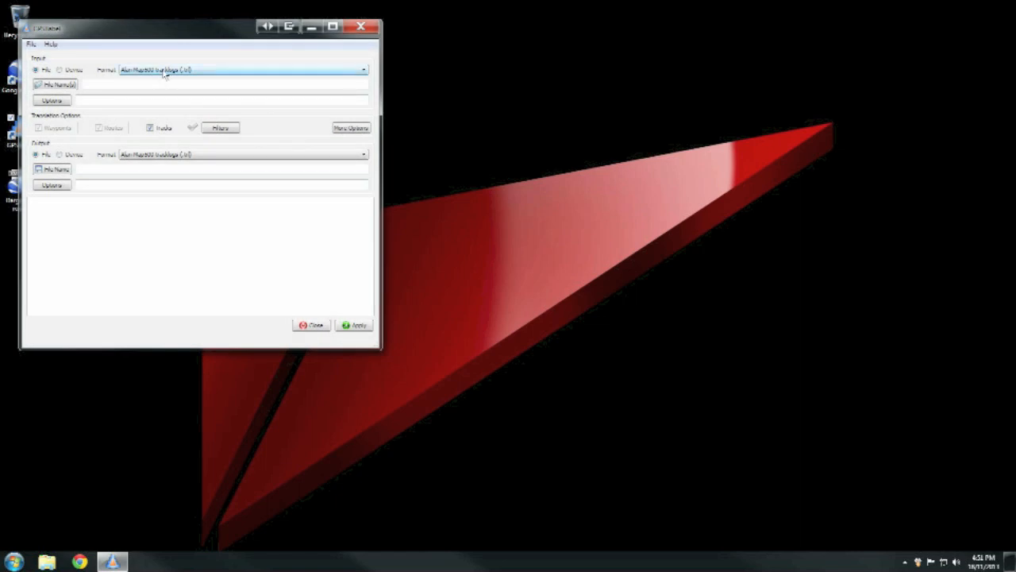
- Set input to Google Earth (Keyhole) Markup Language, output to GPX XML, and untick Tracks
left_click(363, 70)
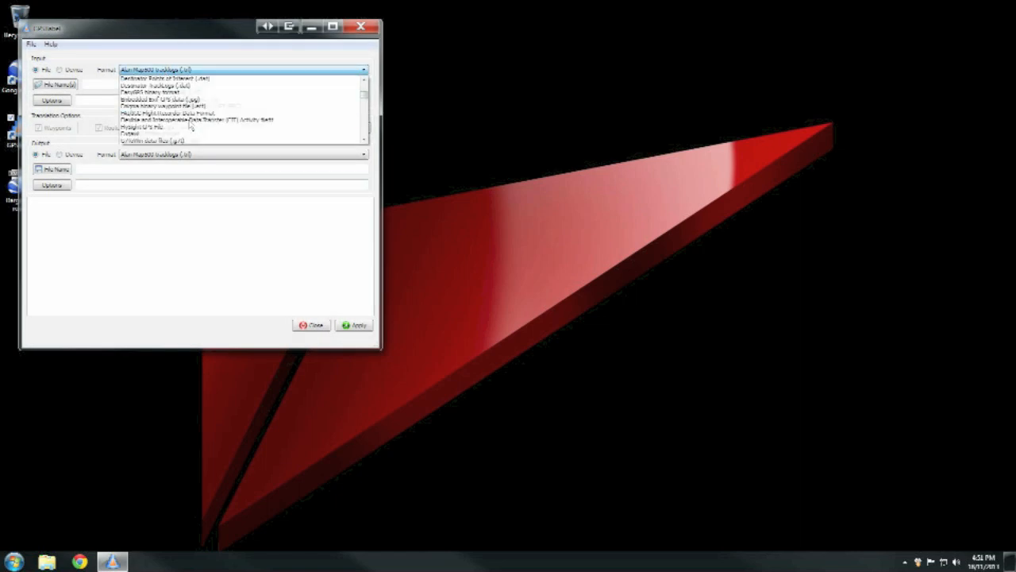
scroll("down", 3)
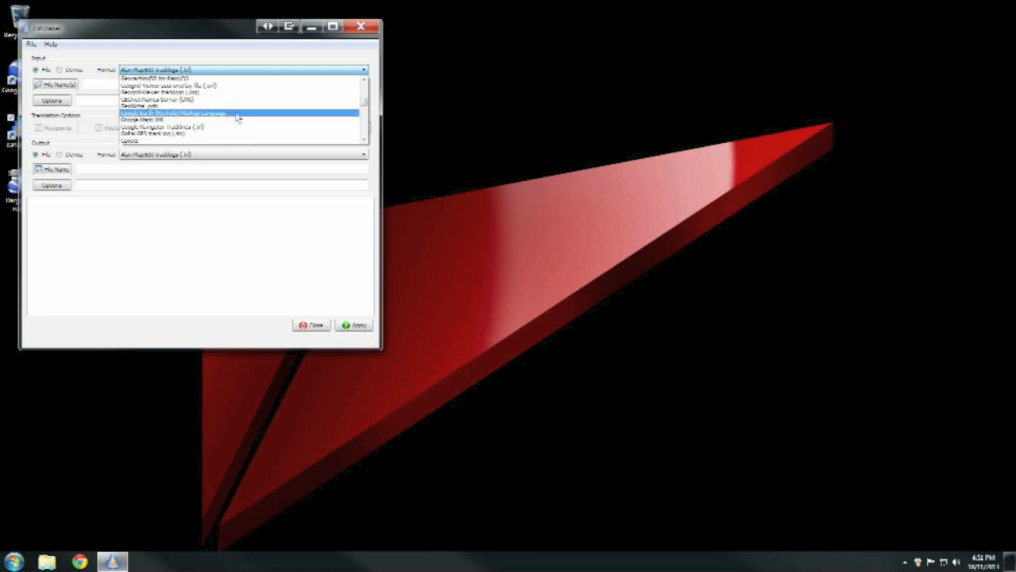
left_click(173, 112)
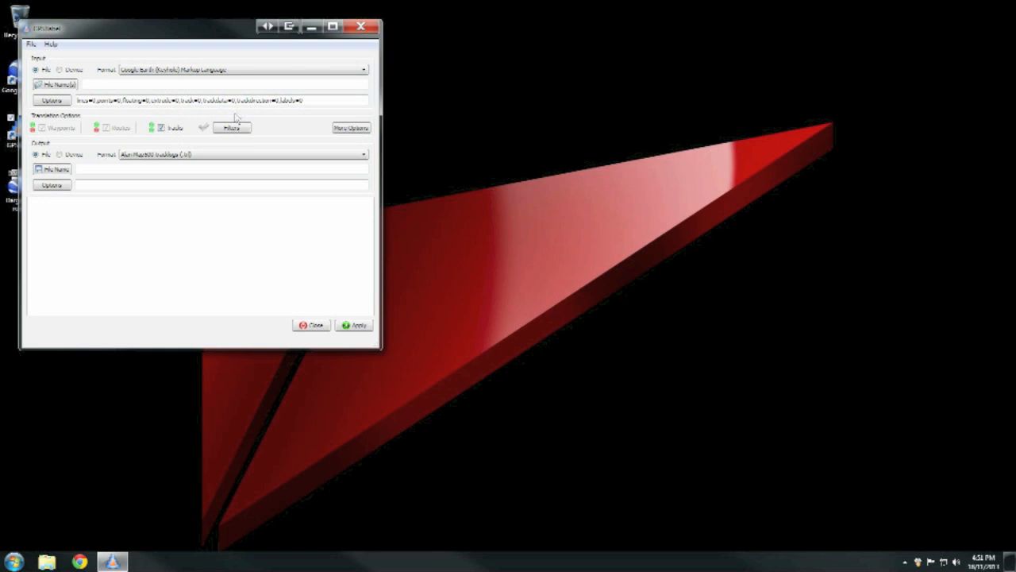
left_click(363, 154)
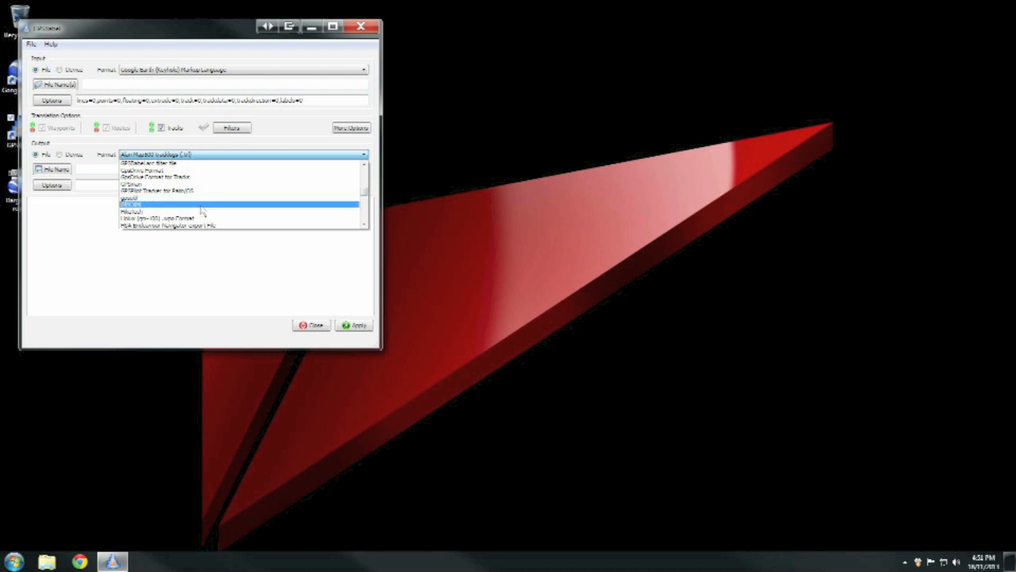
left_click(198, 204)
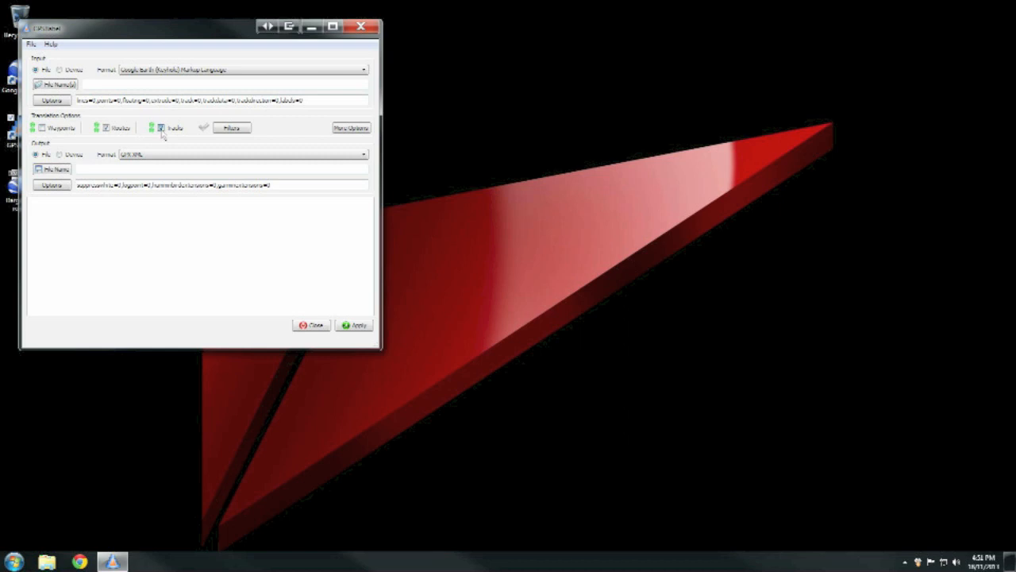
left_click(231, 127)
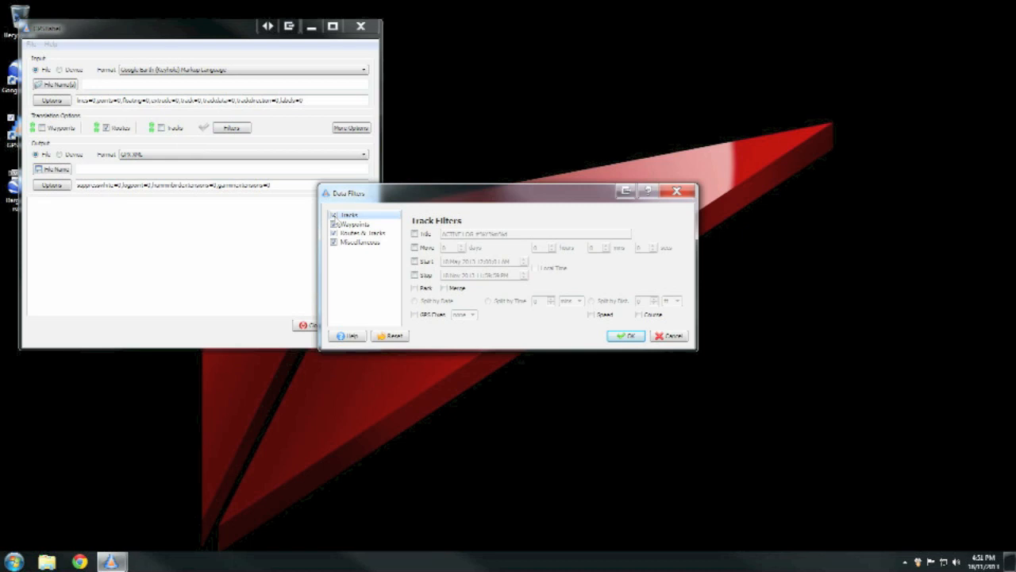
- Add a Miscellaneous Transform filter converting Tracks → Routes with Delete ticked, and confirm
left_click(355, 224)
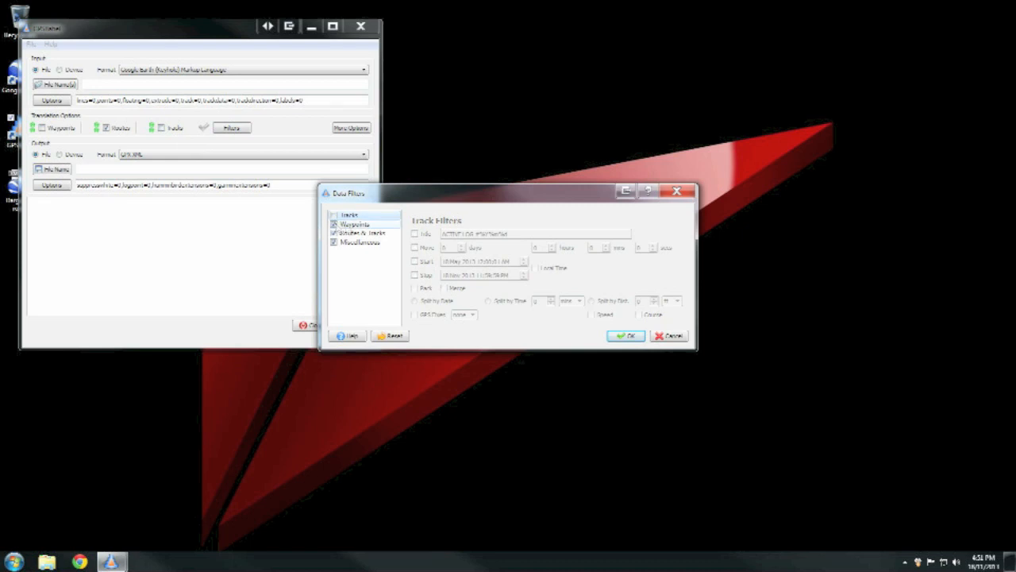
left_click(355, 224)
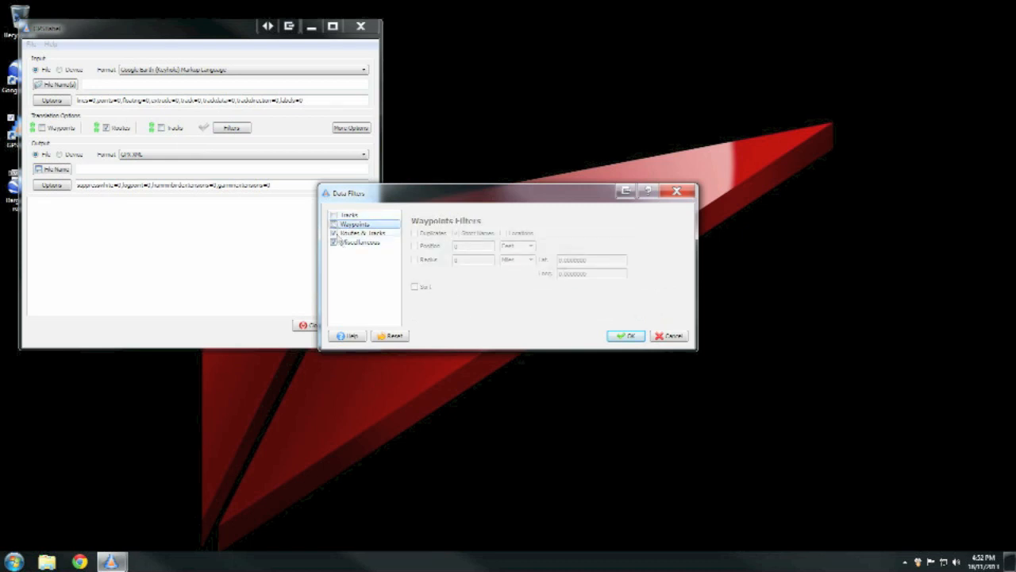
left_click(362, 233)
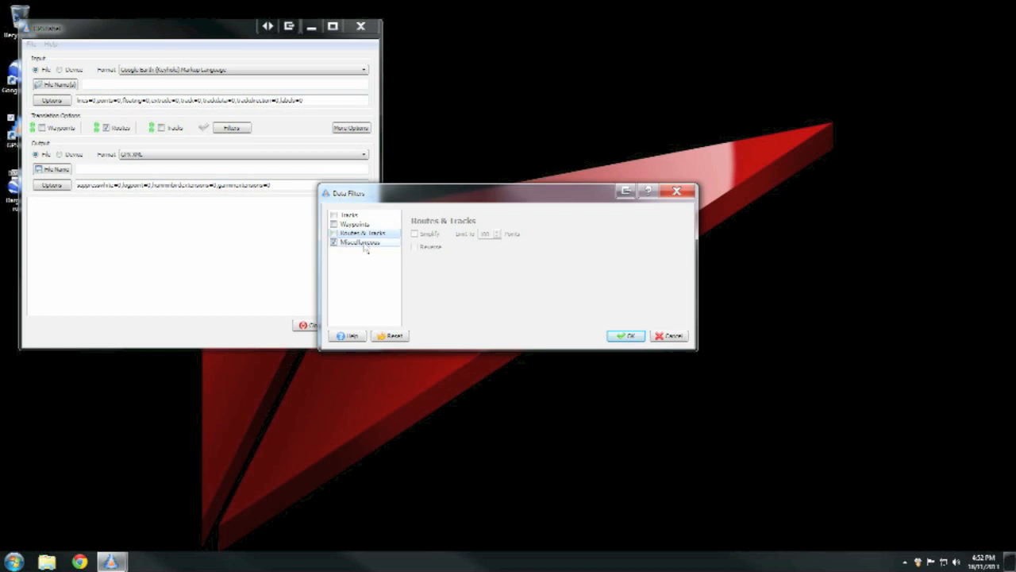
left_click(360, 242)
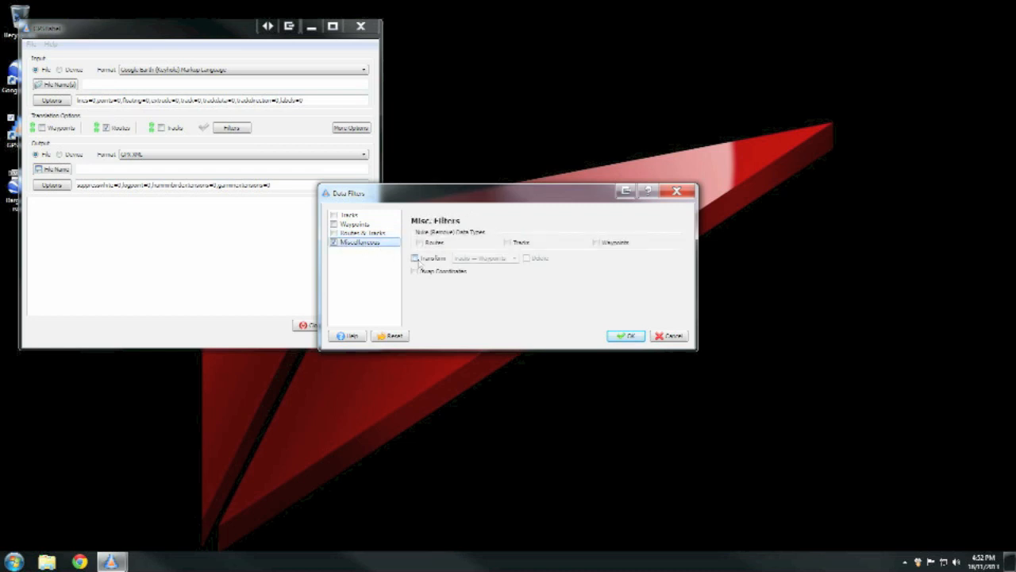
left_click(414, 258)
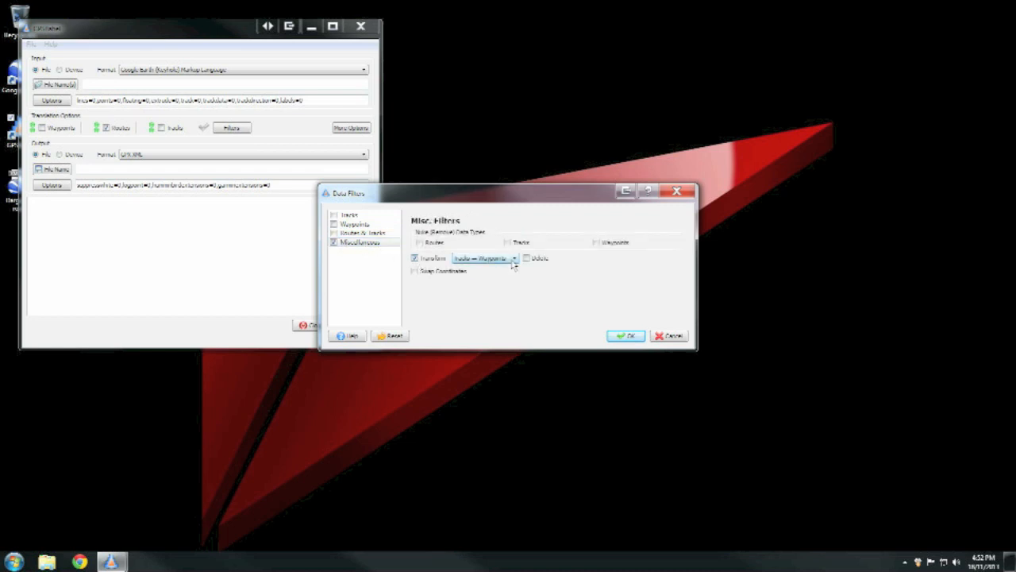
left_click(514, 258)
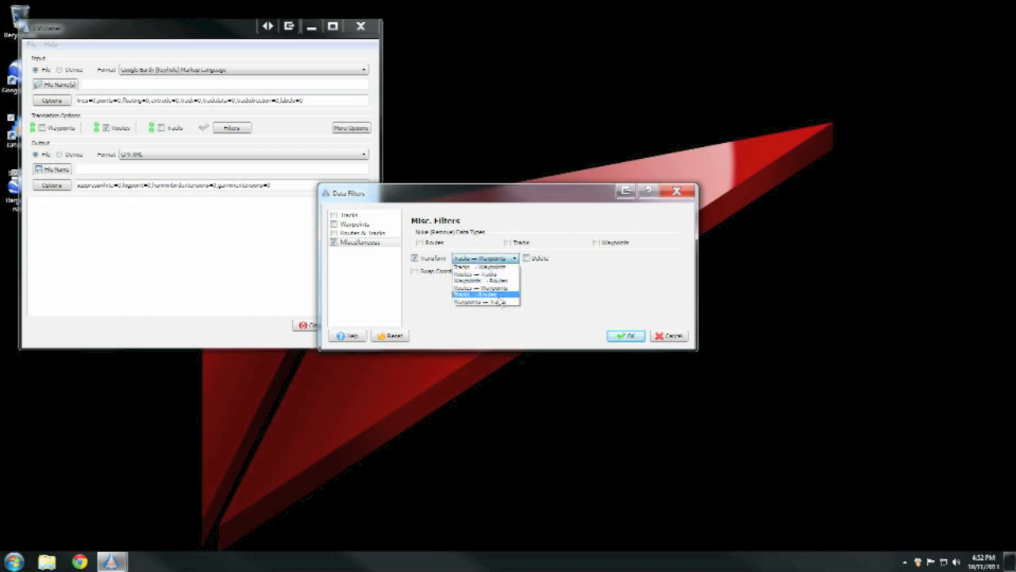
left_click(476, 293)
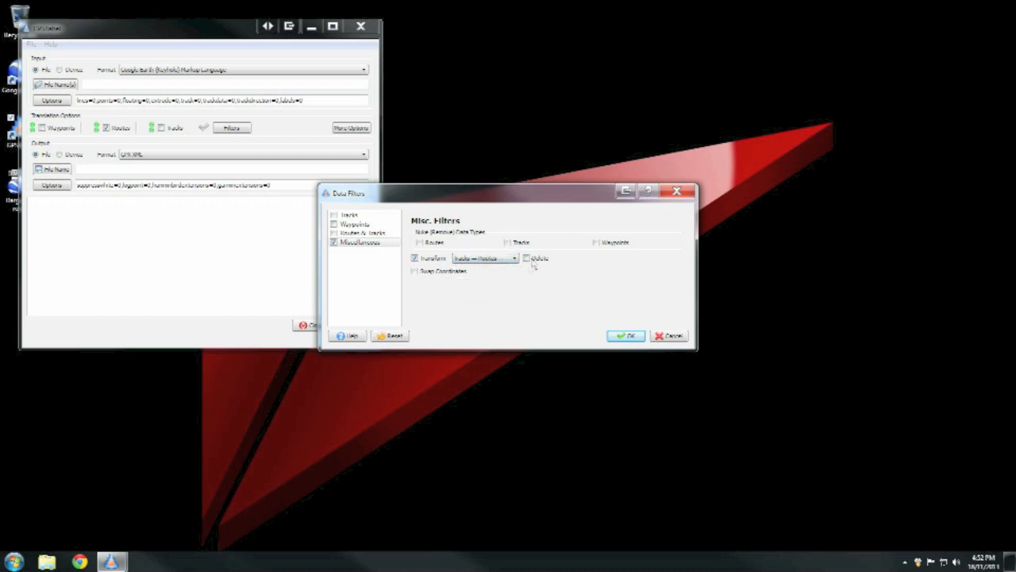
left_click(527, 257)
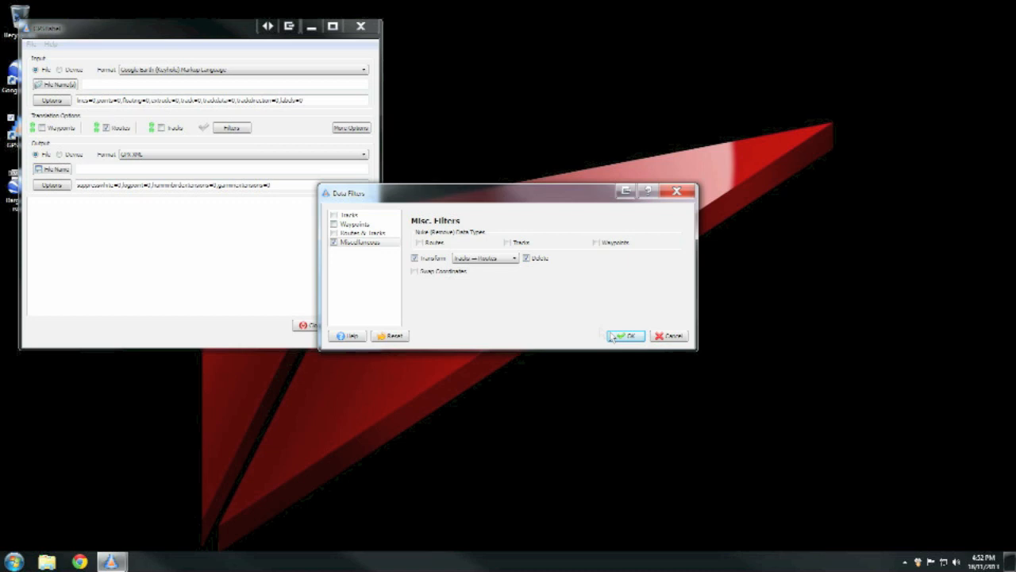
left_click(625, 335)
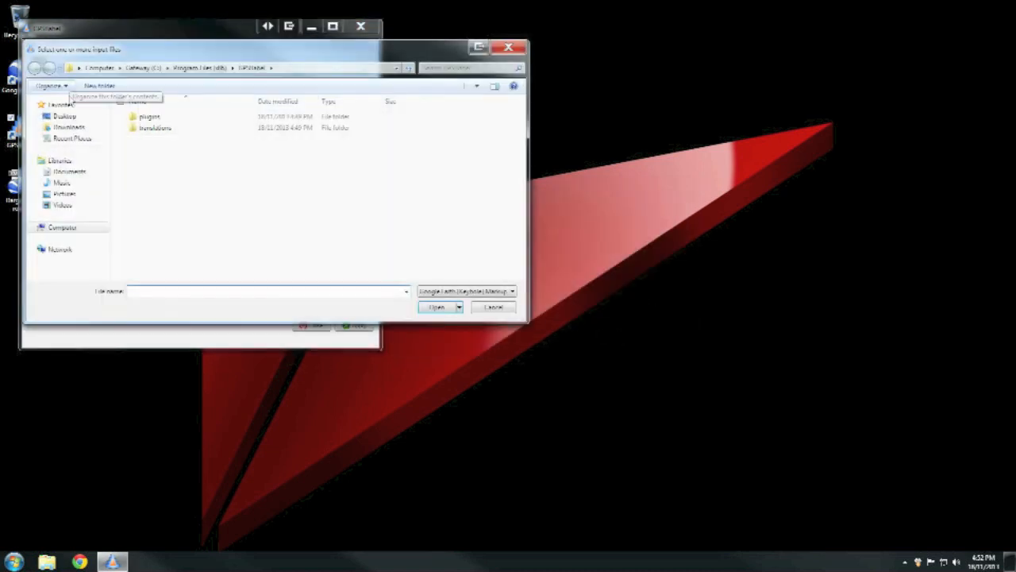
- Load the Desktop 'Dargo test route' KML as input and save output as 'Dargo test route' GPX
left_click(65, 115)
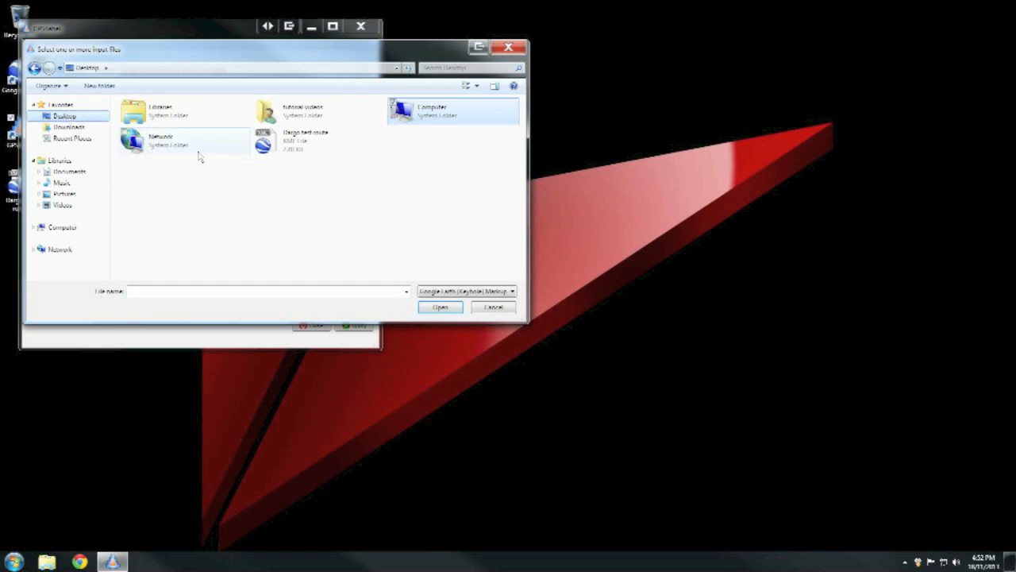
left_click(306, 140)
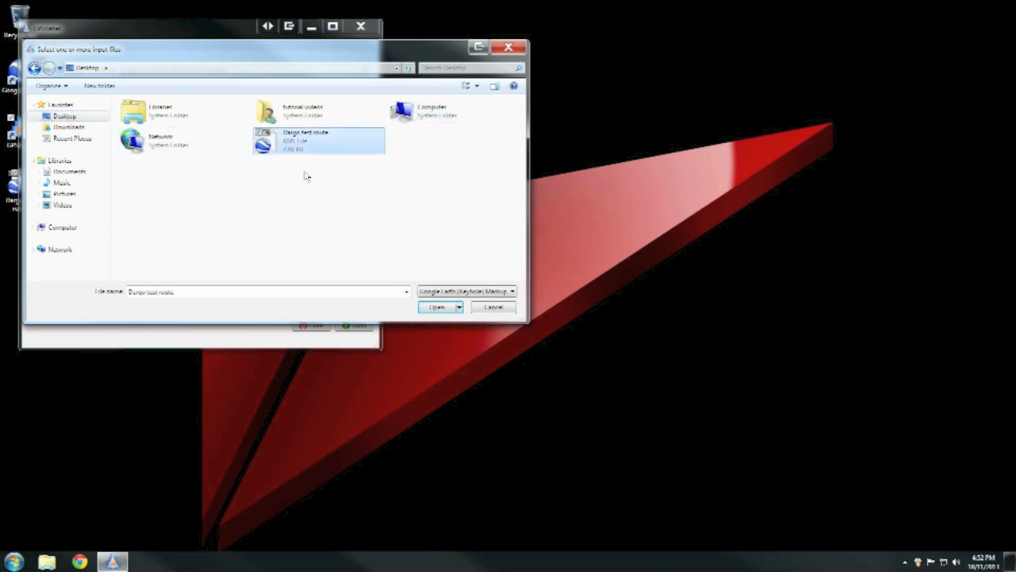
left_click(435, 307)
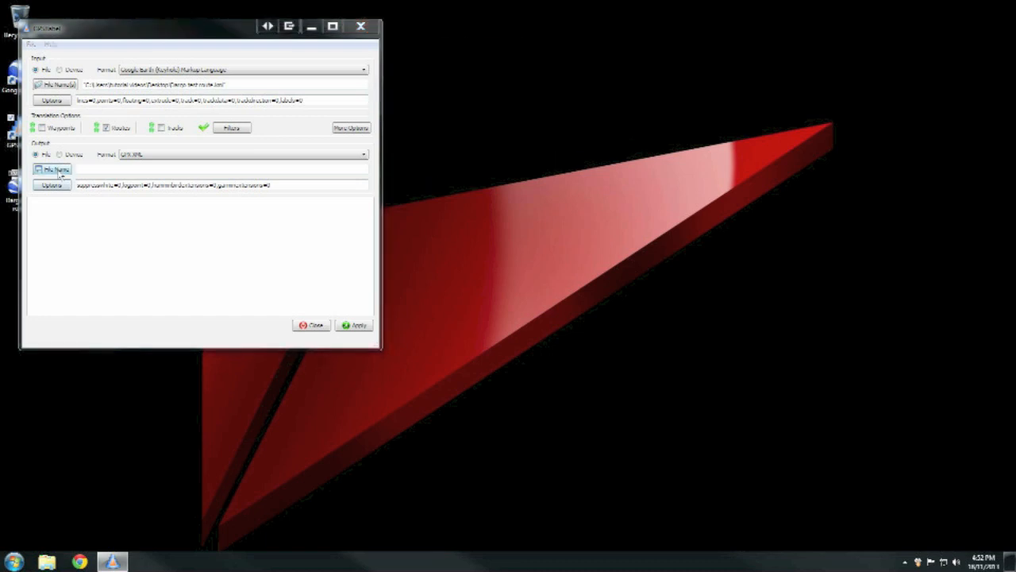
left_click(52, 169)
type("Dargo test route")
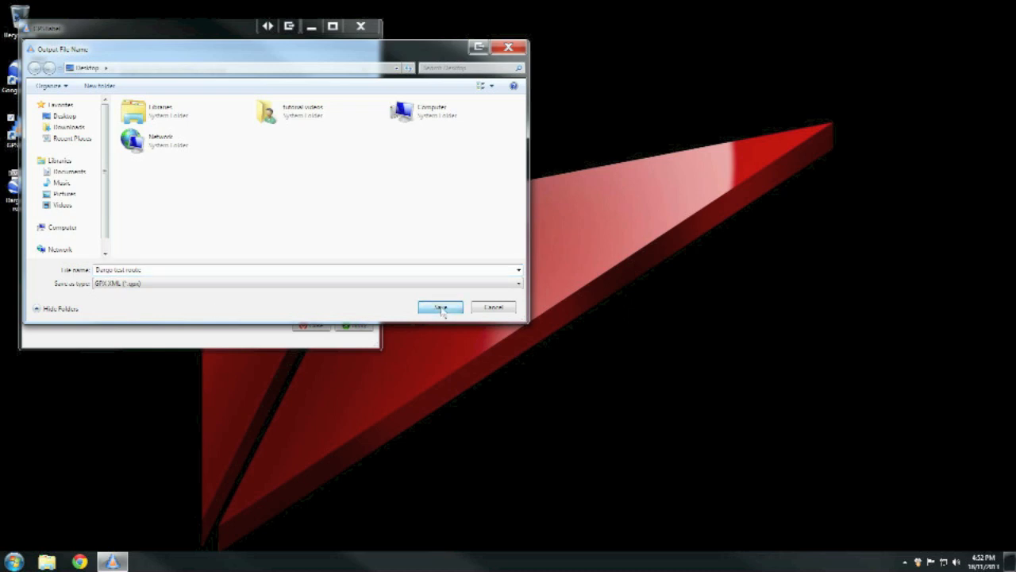
left_click(440, 307)
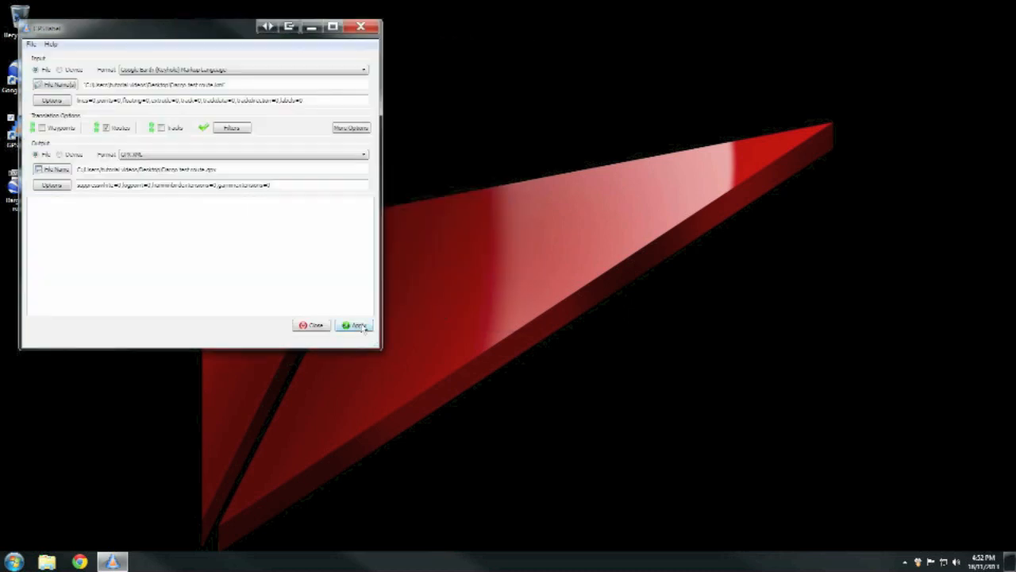
- Run the KML-to-GPX translation, then close GPSBabel after it reports success
left_click(354, 325)
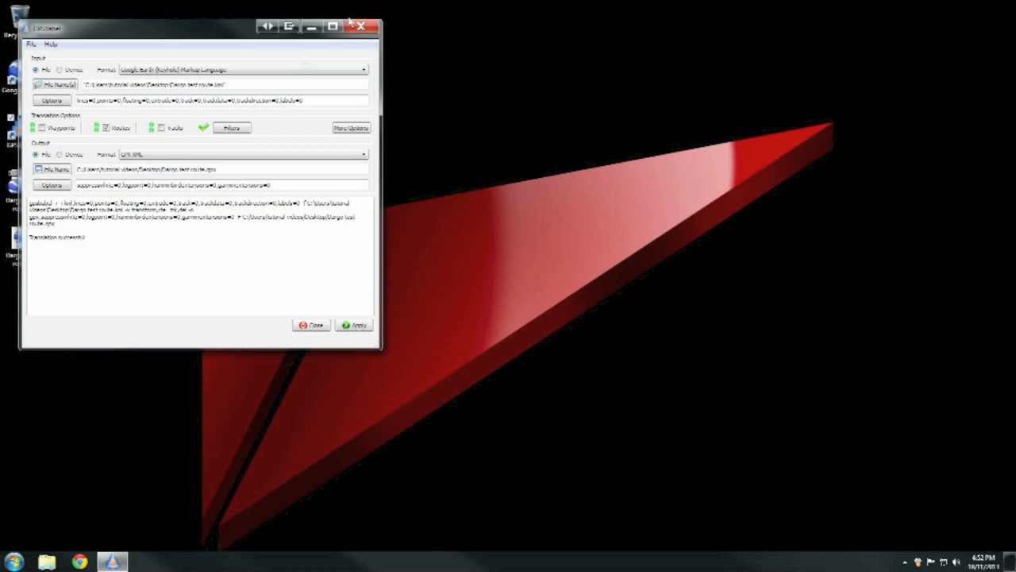
left_click(359, 25)
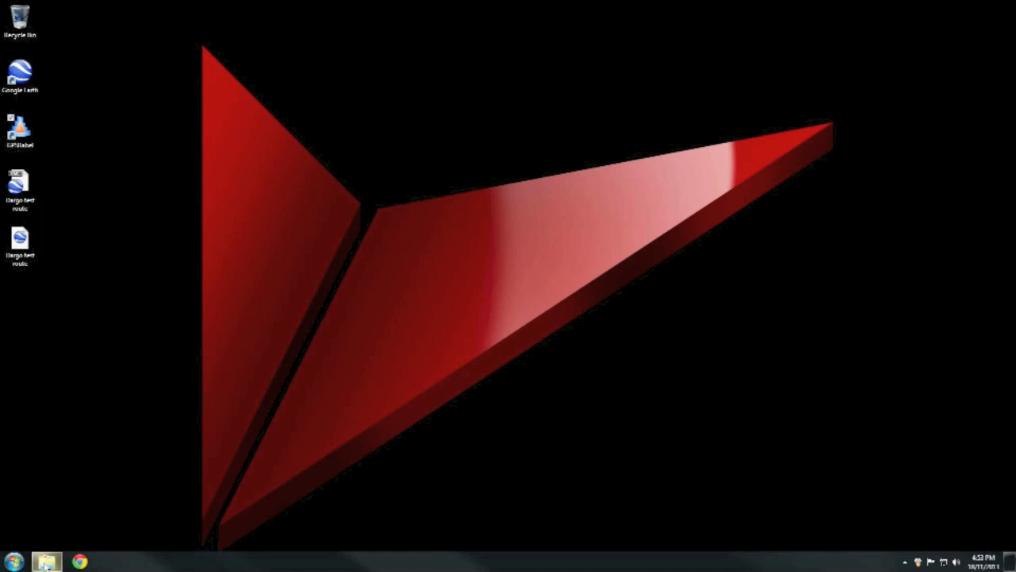
- Navigate Explorer to the VMS drive's vms, Gps and routes folders, then close Explorer
left_click(45, 562)
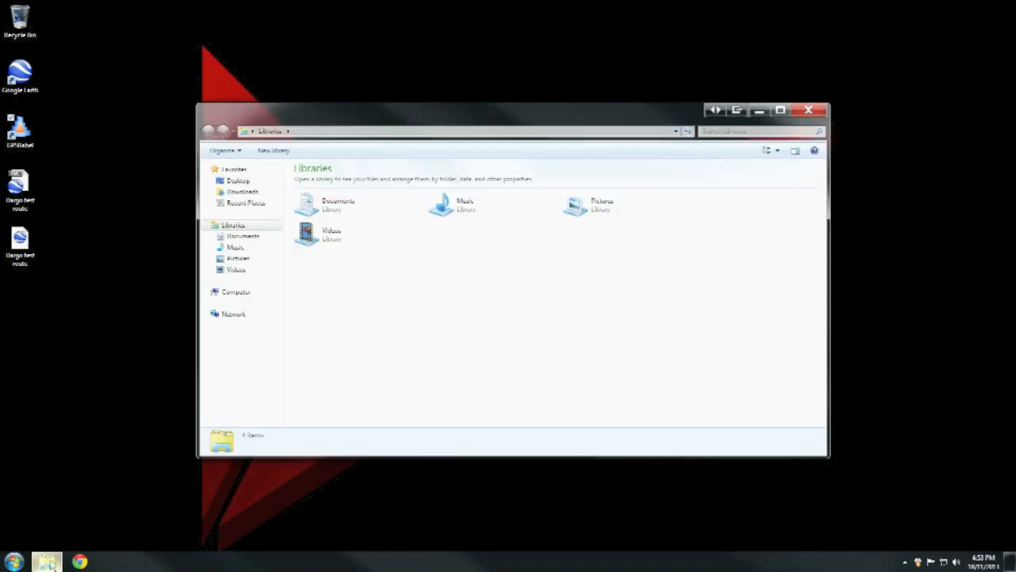
left_click(235, 291)
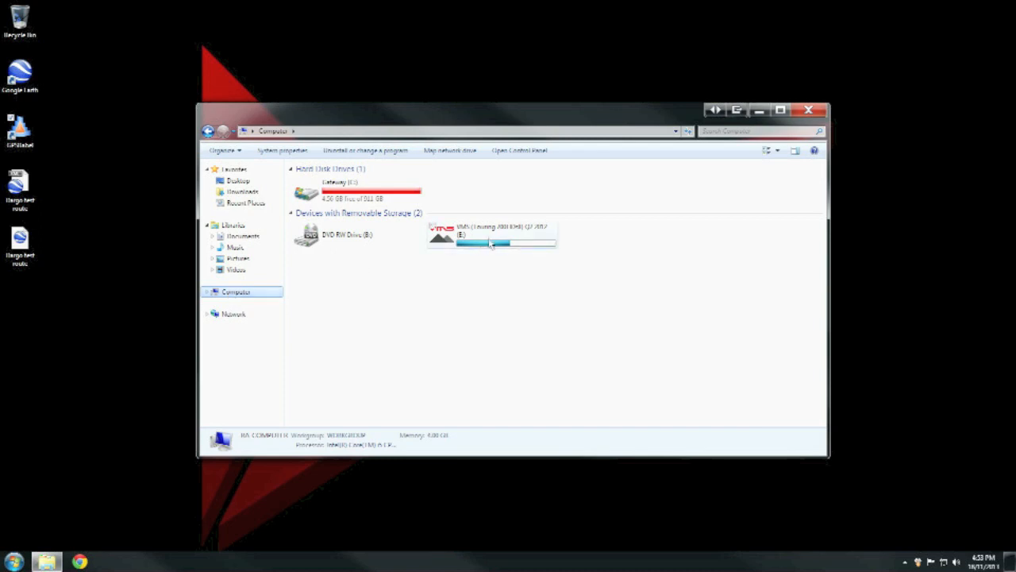
double_click(492, 234)
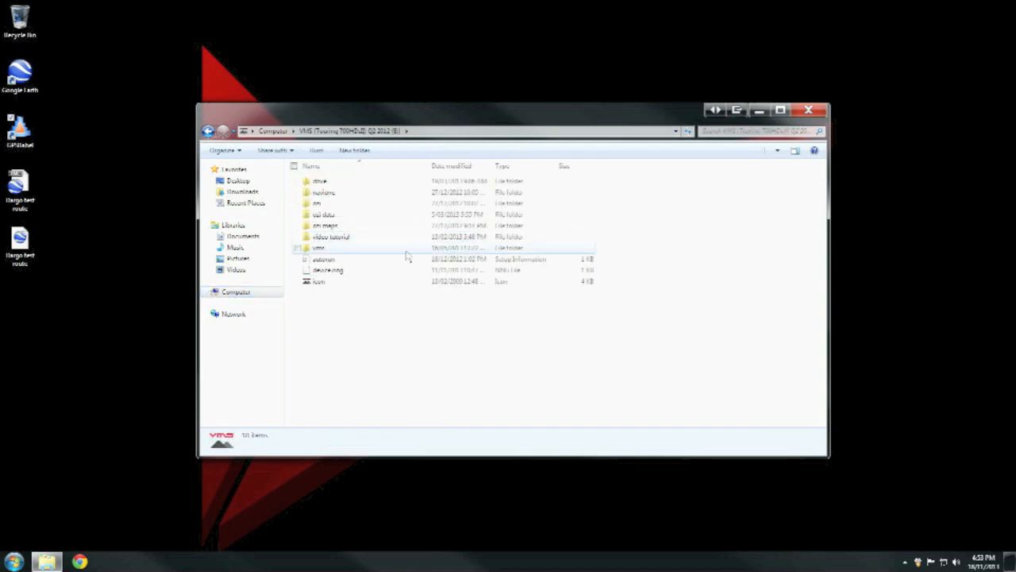
double_click(318, 247)
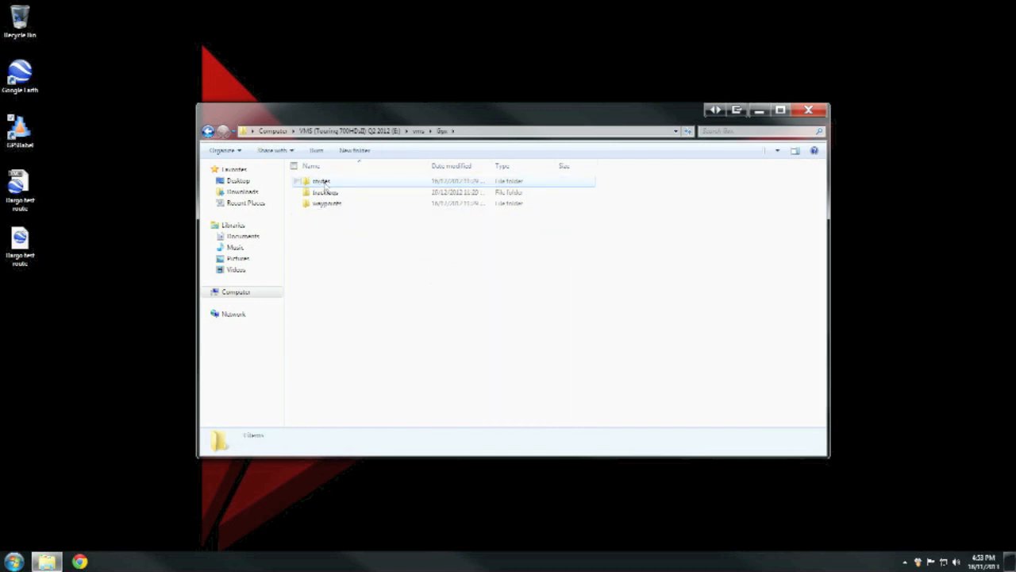
double_click(322, 181)
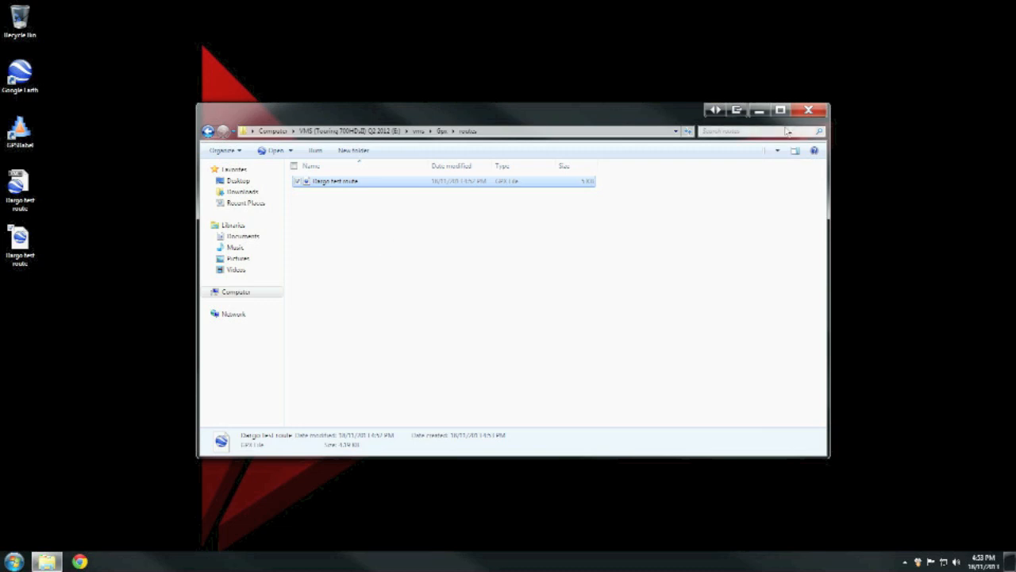
left_click(808, 110)
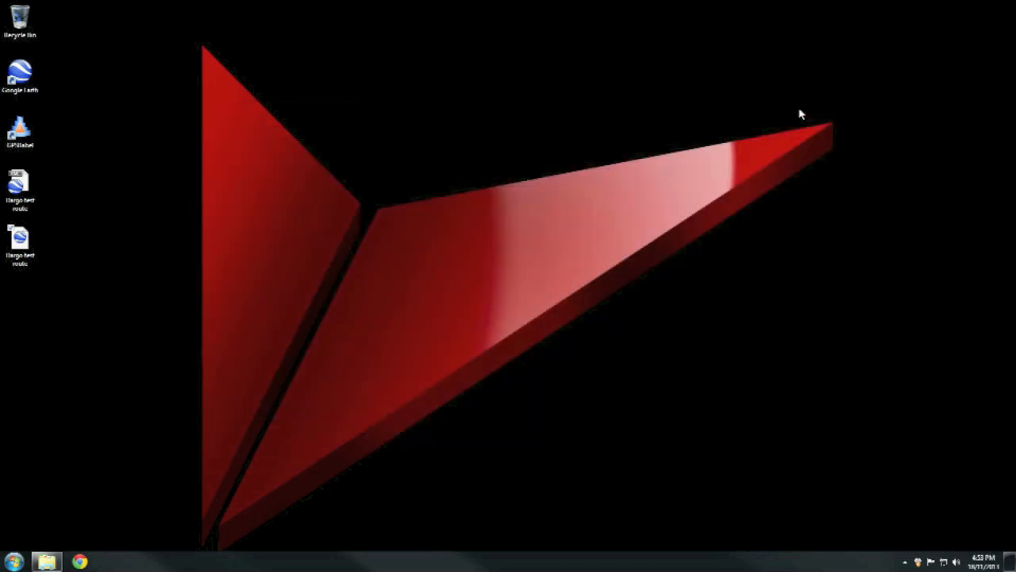